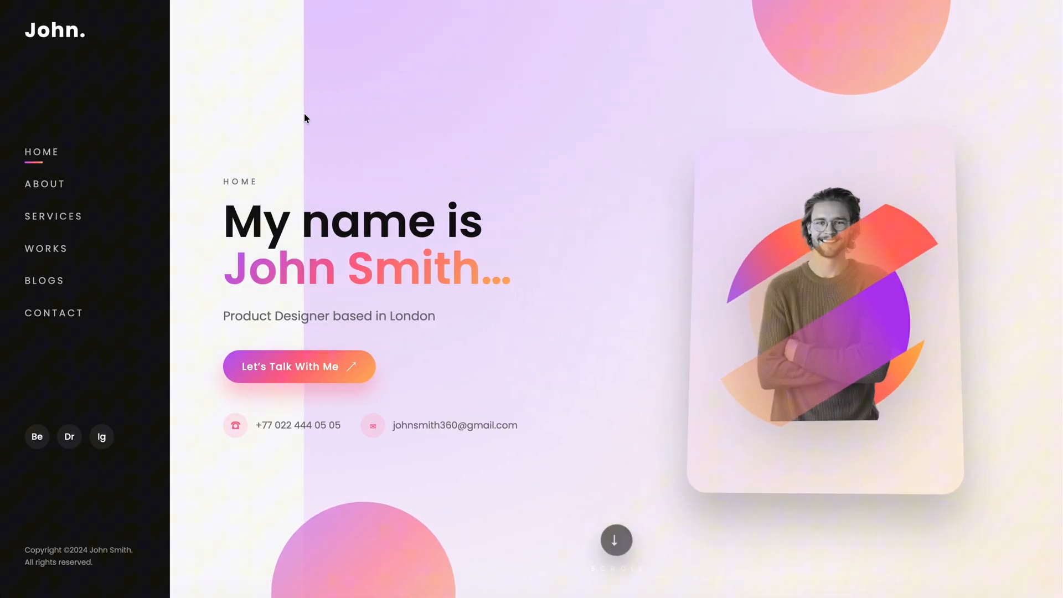
Scroll down through the portfolio, then jump back to the home section at the top.
{"action": "scroll", "scroll_direction": "down", "scroll_amount": 3}
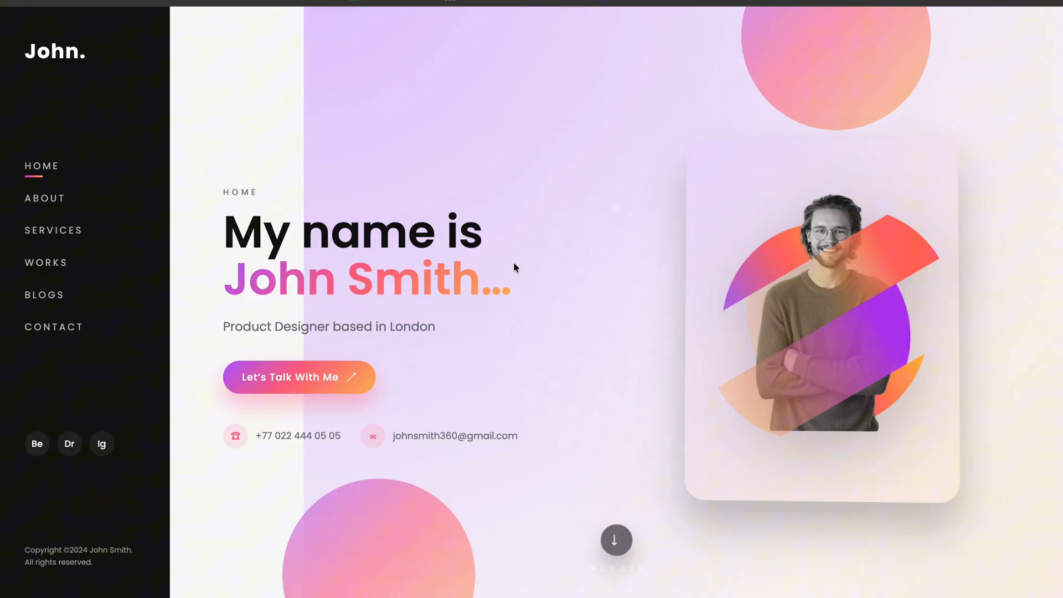
{"action": "scroll", "scroll_direction": "down", "scroll_amount": 3}
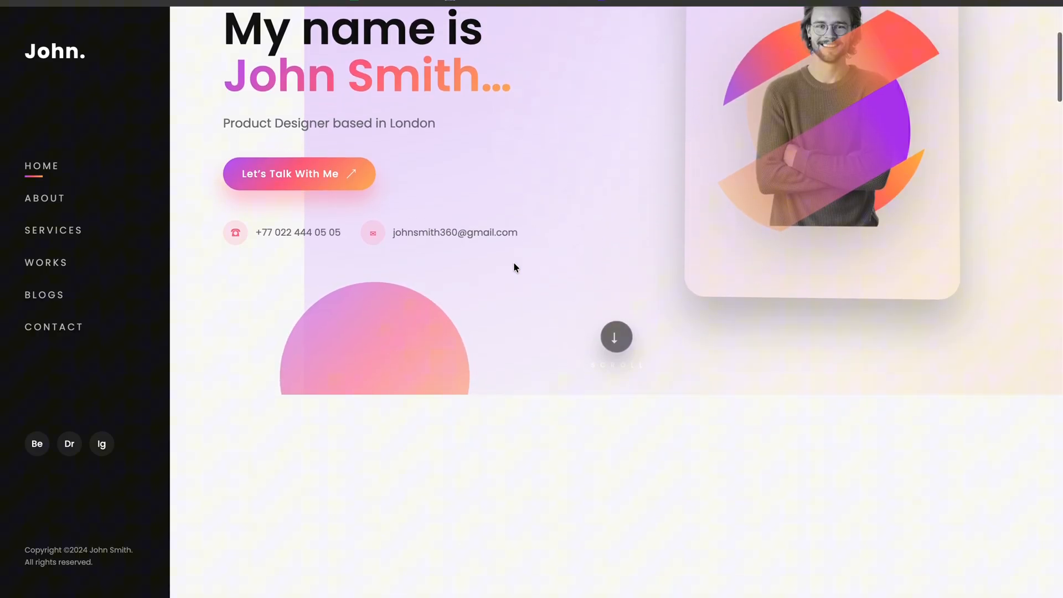
{"action": "scroll", "scroll_direction": "down", "scroll_amount": 3}
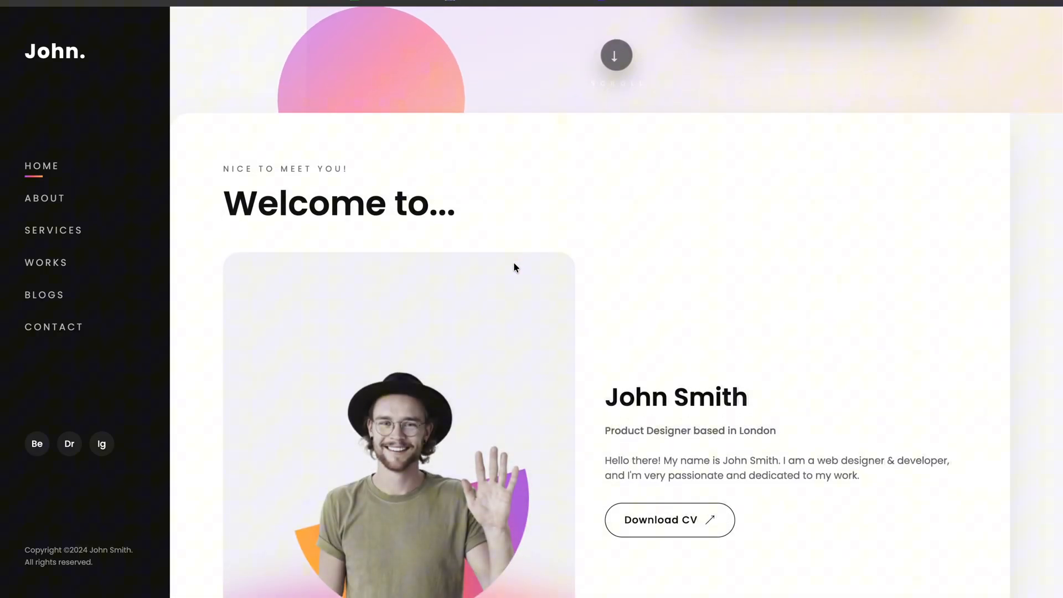
{"action": "scroll", "scroll_direction": "down", "scroll_amount": 3}
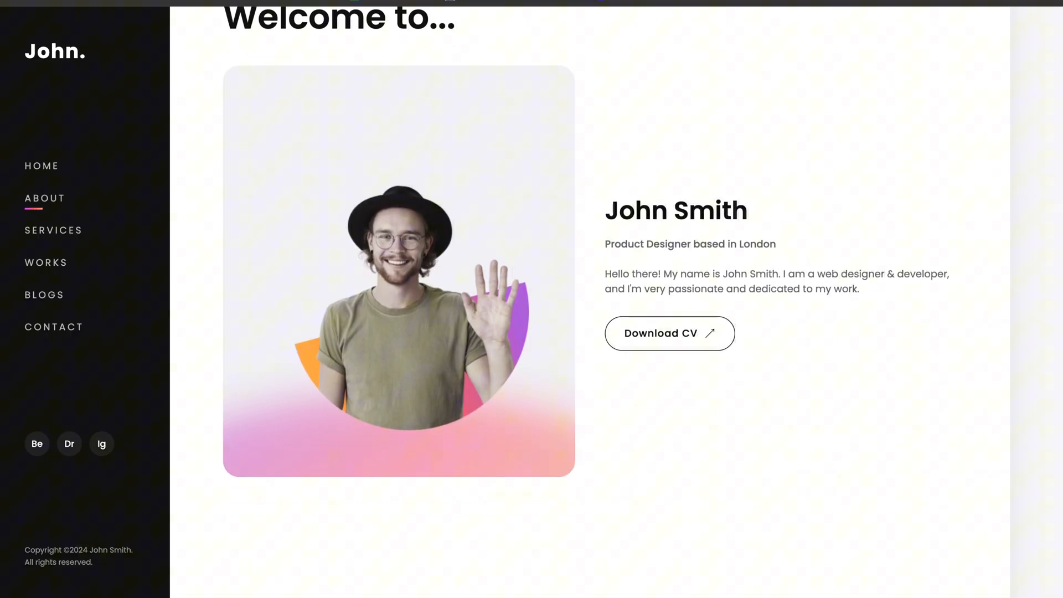
{"action": "scroll", "scroll_direction": "down", "scroll_amount": 3}
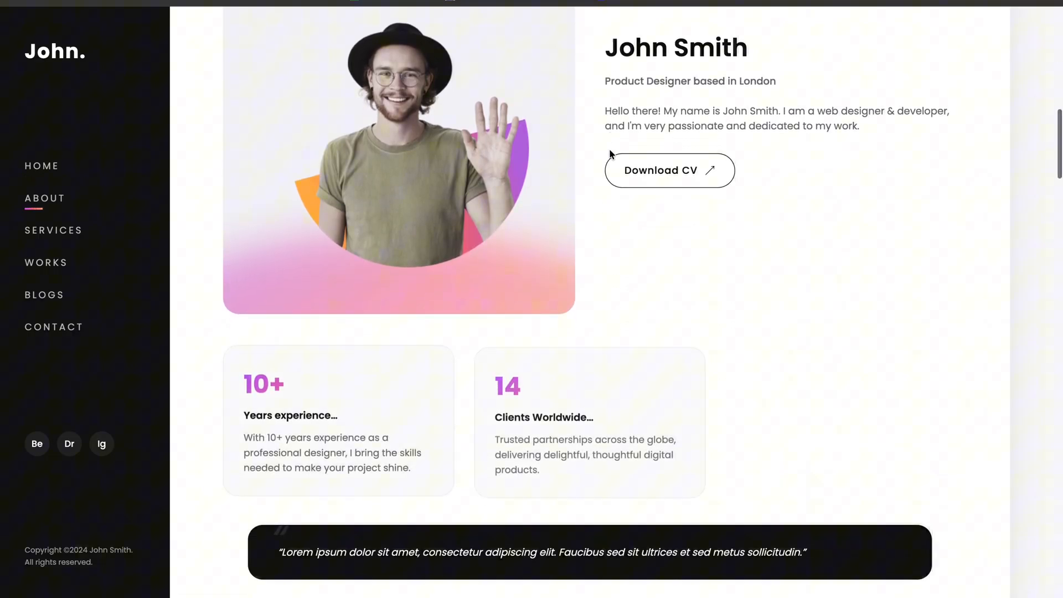
{"action": "scroll", "scroll_direction": "down", "scroll_amount": 3}
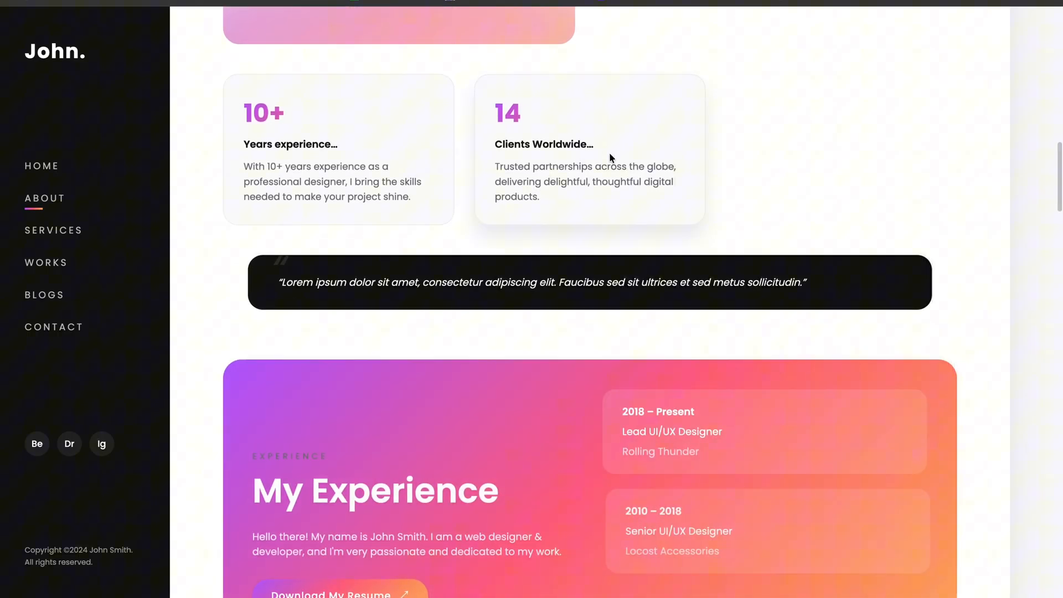
{"action": "scroll", "scroll_direction": "up", "scroll_amount": 3}
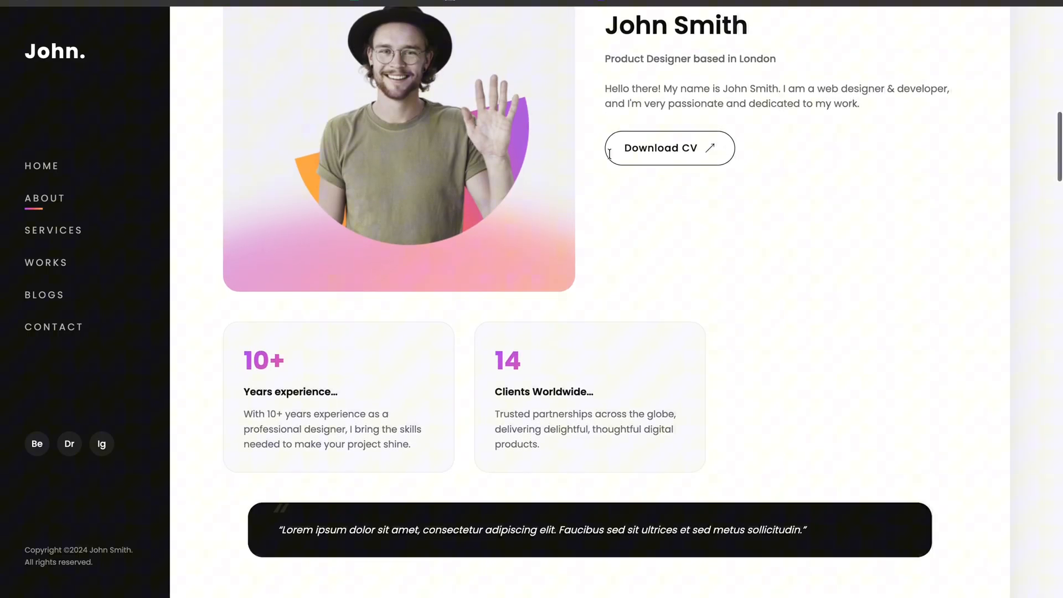
{"action": "left_click", "coordinate": [41, 166]}
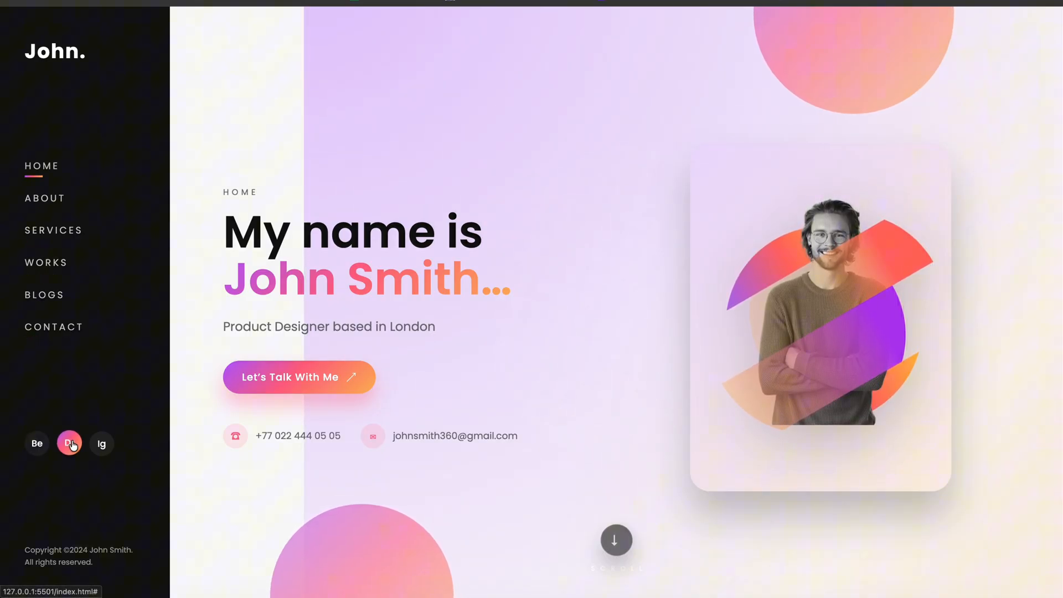
{"action": "mouse_move", "coordinate": [51, 523]}
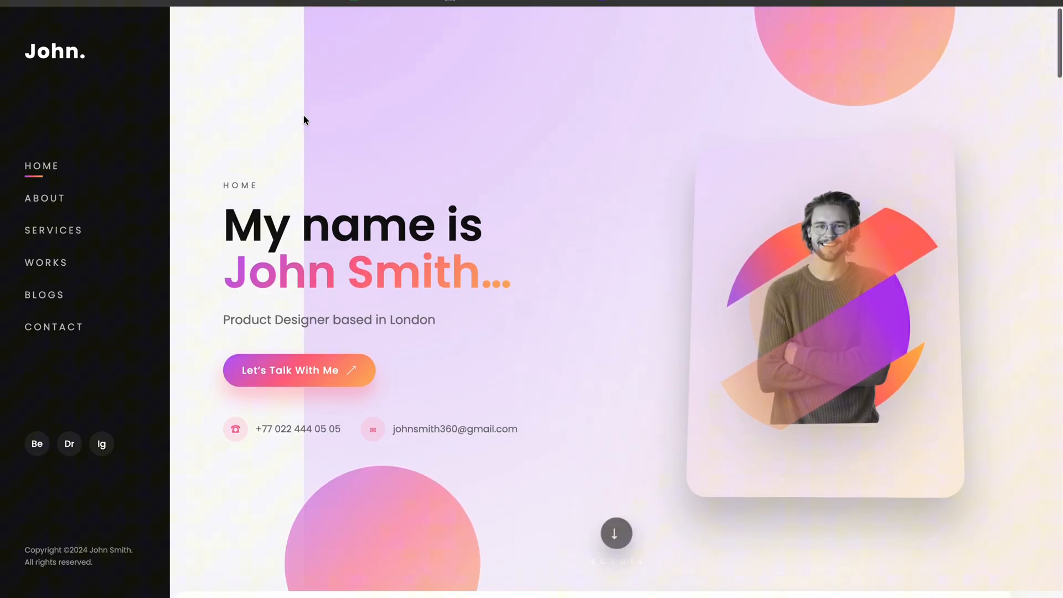
Scroll past About, My Experience and My Specialties to the four Recent Project cards.
{"action": "scroll", "scroll_direction": "down", "scroll_amount": 3}
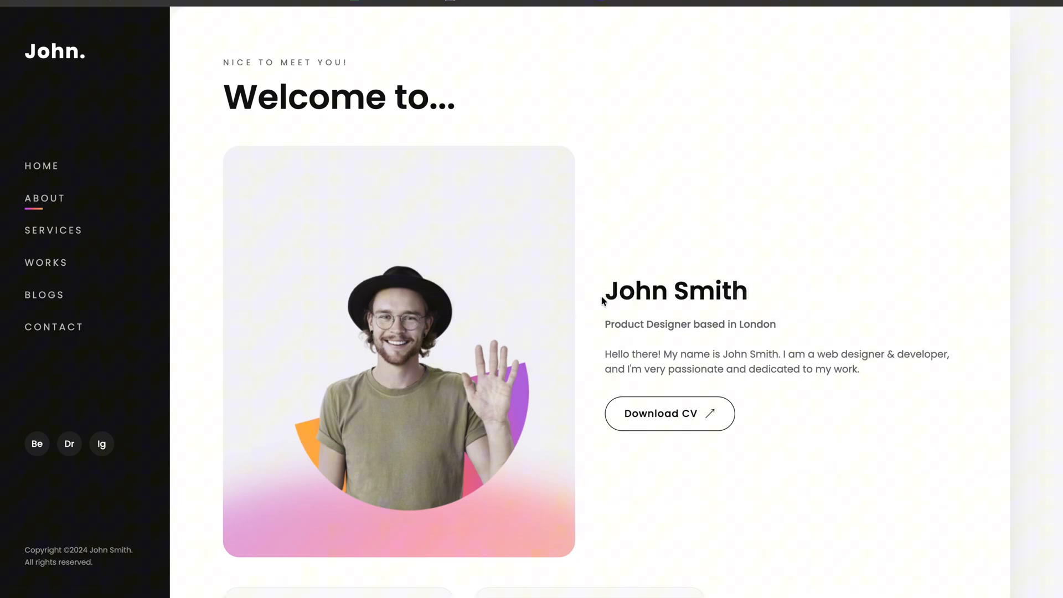
{"action": "mouse_move", "coordinate": [602, 301]}
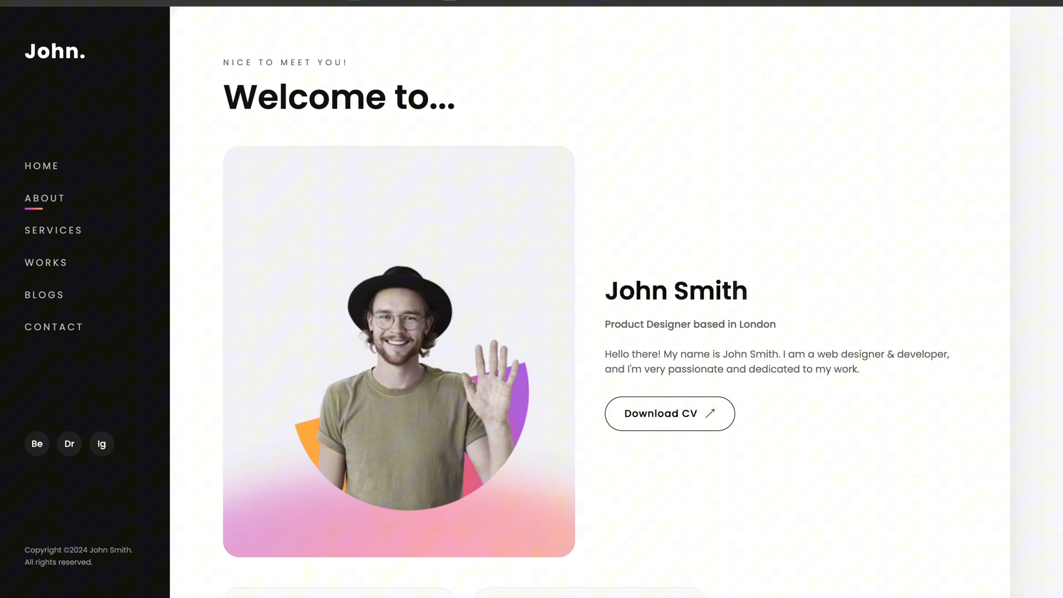
{"action": "scroll", "scroll_direction": "down", "scroll_amount": 3}
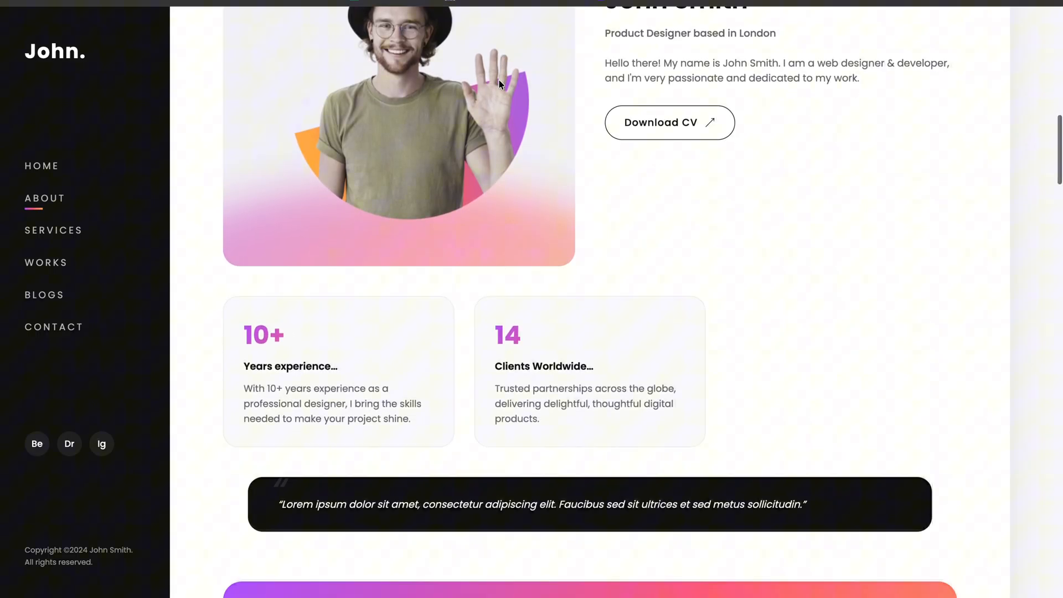
{"action": "scroll", "scroll_direction": "down", "scroll_amount": 3}
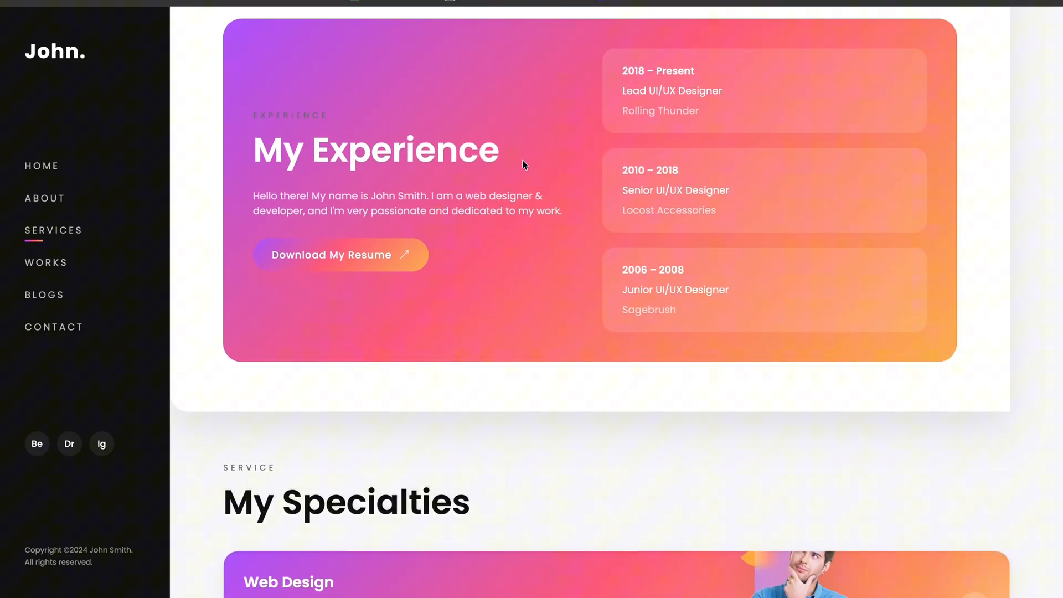
{"action": "scroll", "scroll_direction": "down", "scroll_amount": 3}
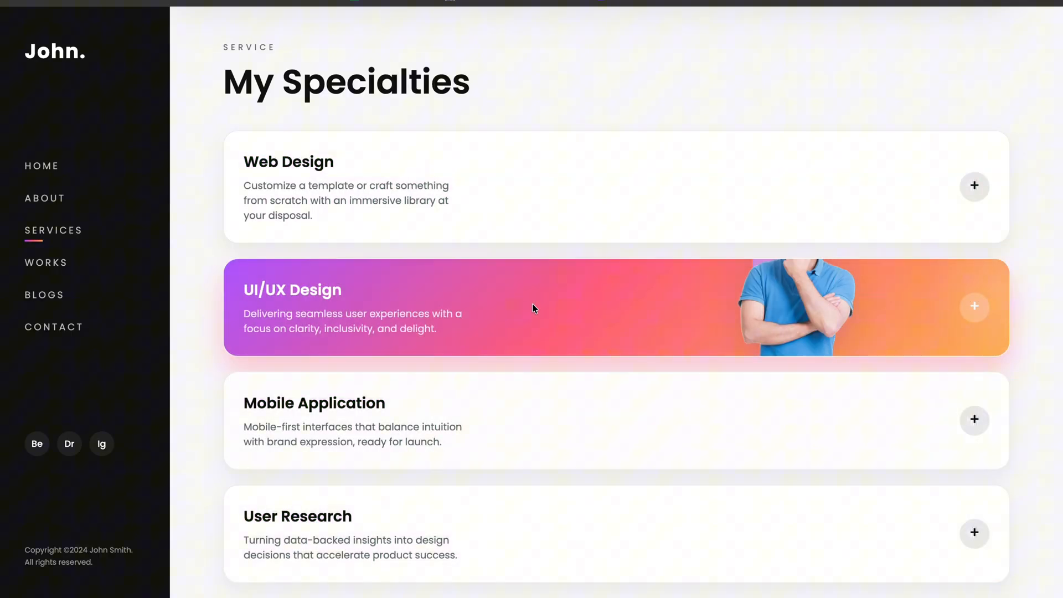
{"action": "scroll", "scroll_direction": "down", "scroll_amount": 3}
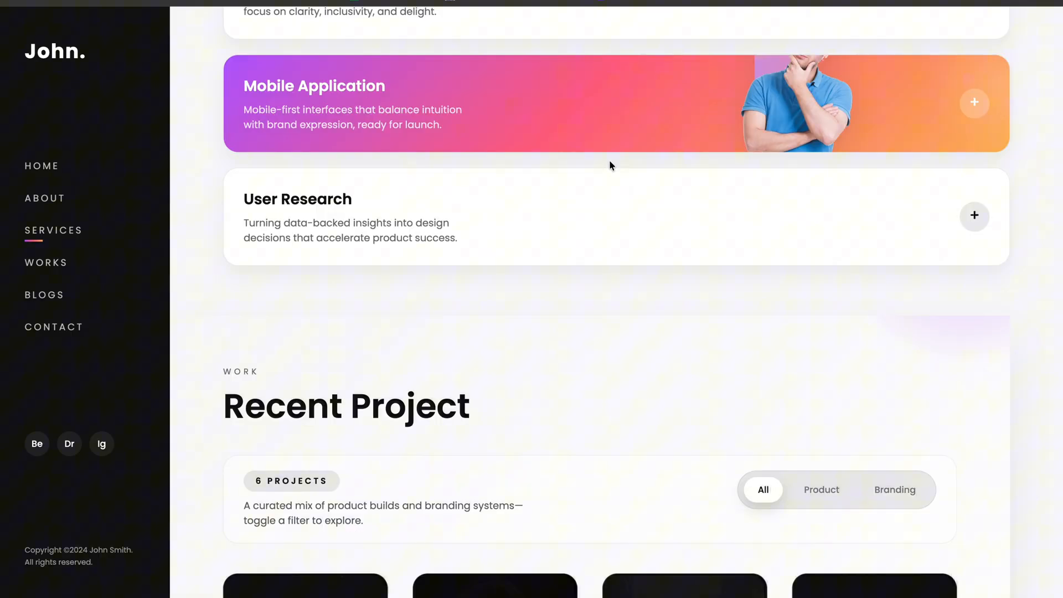
{"action": "scroll", "scroll_direction": "down", "scroll_amount": 3}
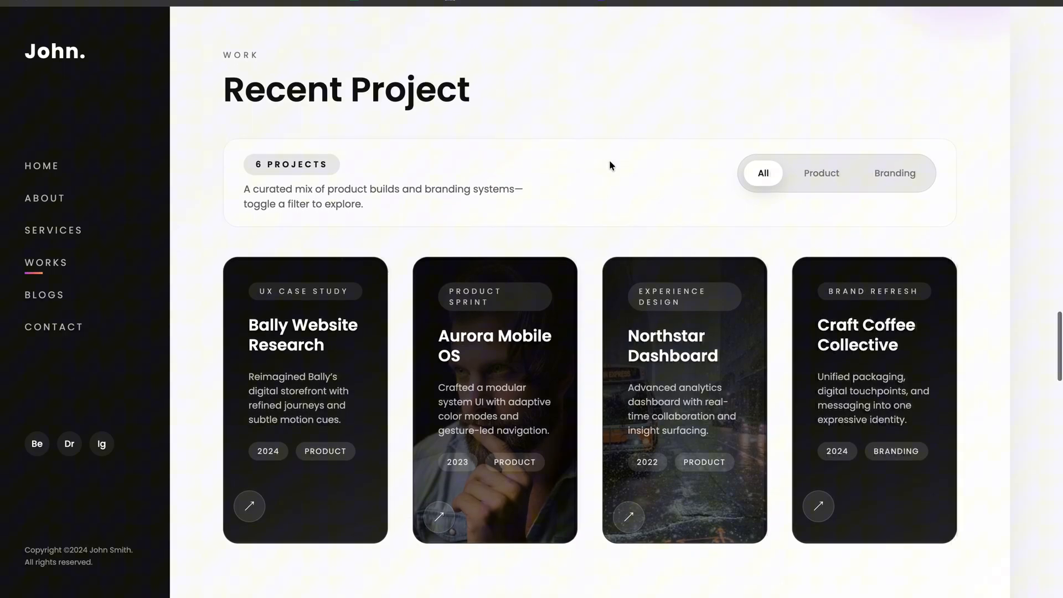
{"action": "mouse_move", "coordinate": [405, 226]}
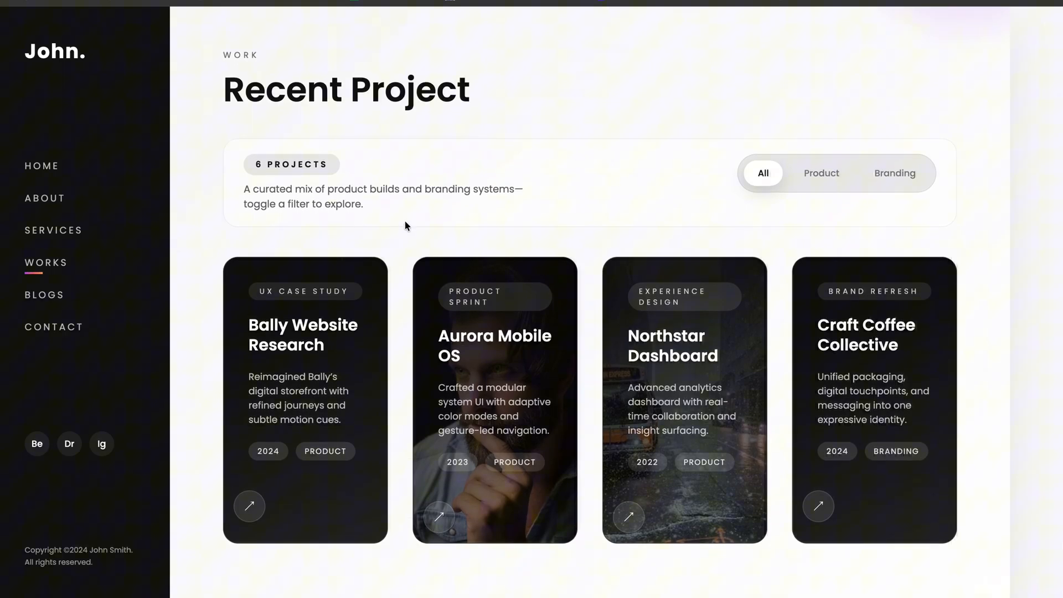
{"action": "scroll", "scroll_direction": "down", "scroll_amount": 3}
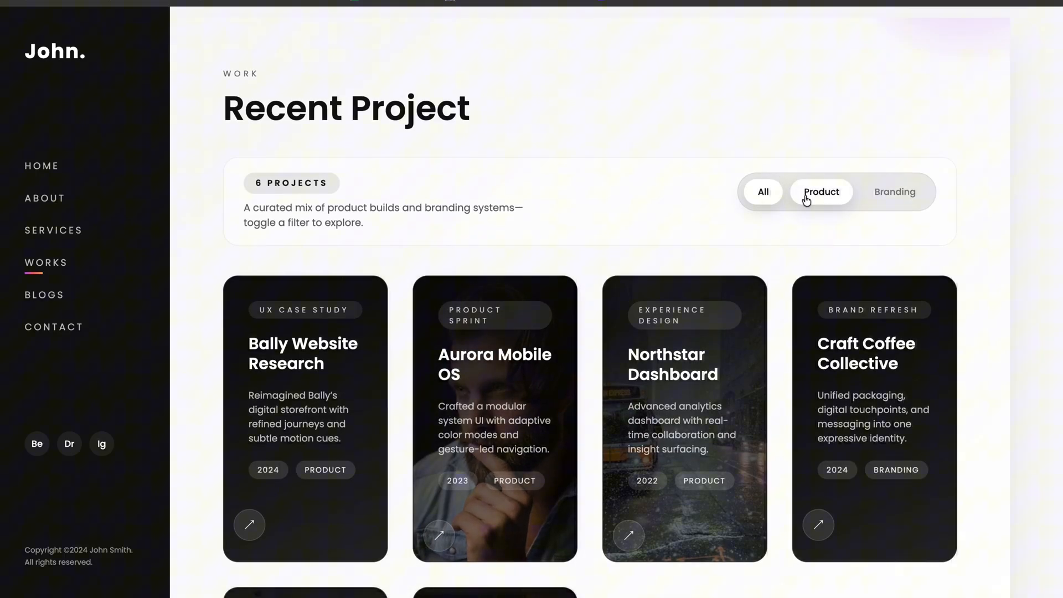
{"action": "left_click", "coordinate": [821, 191]}
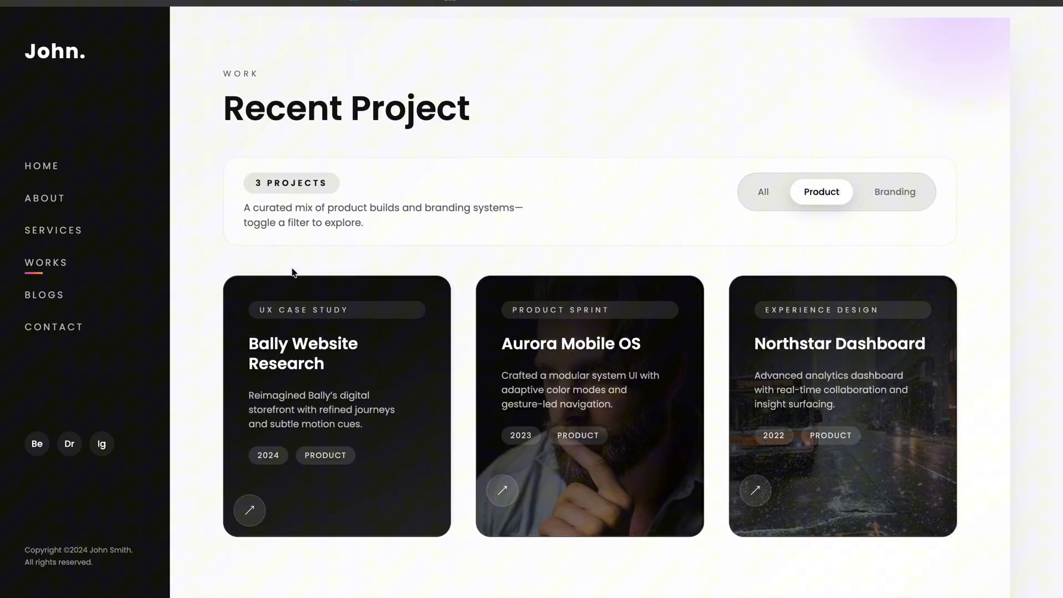
{"action": "mouse_move", "coordinate": [1025, 368]}
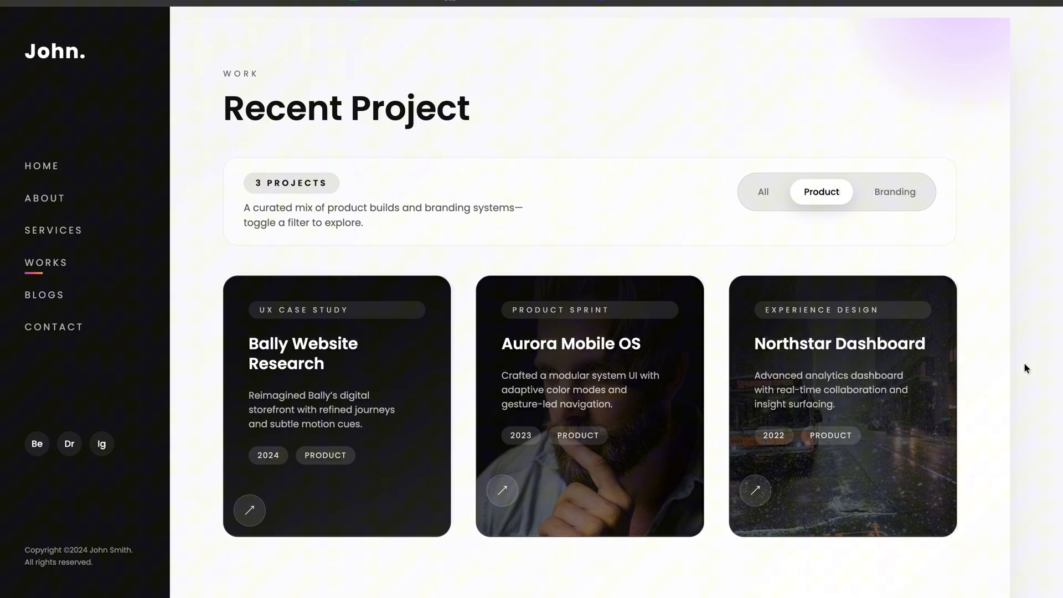
{"action": "mouse_move", "coordinate": [213, 372]}
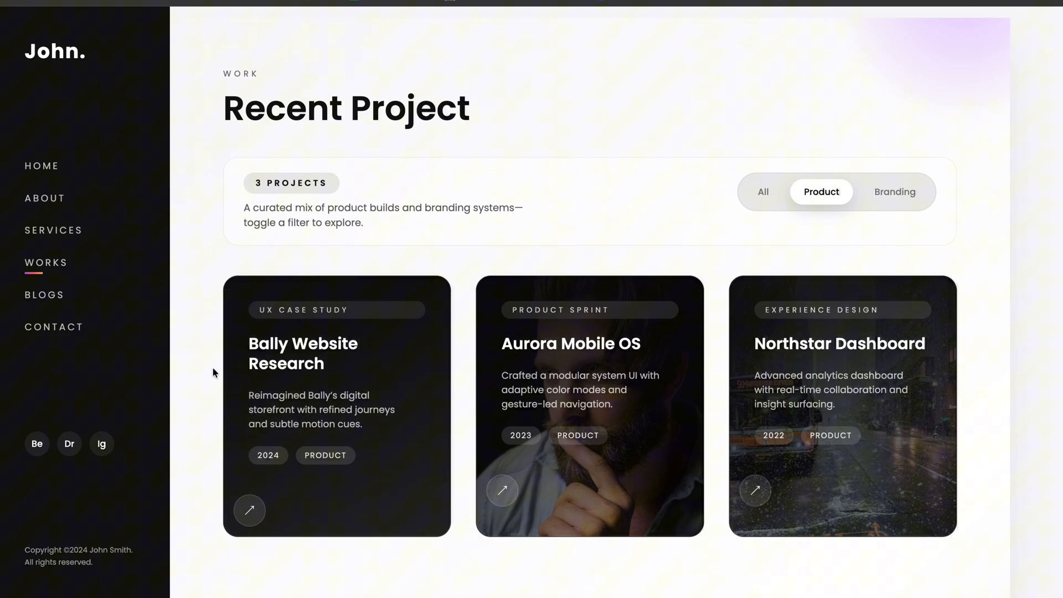
{"action": "mouse_move", "coordinate": [872, 244]}
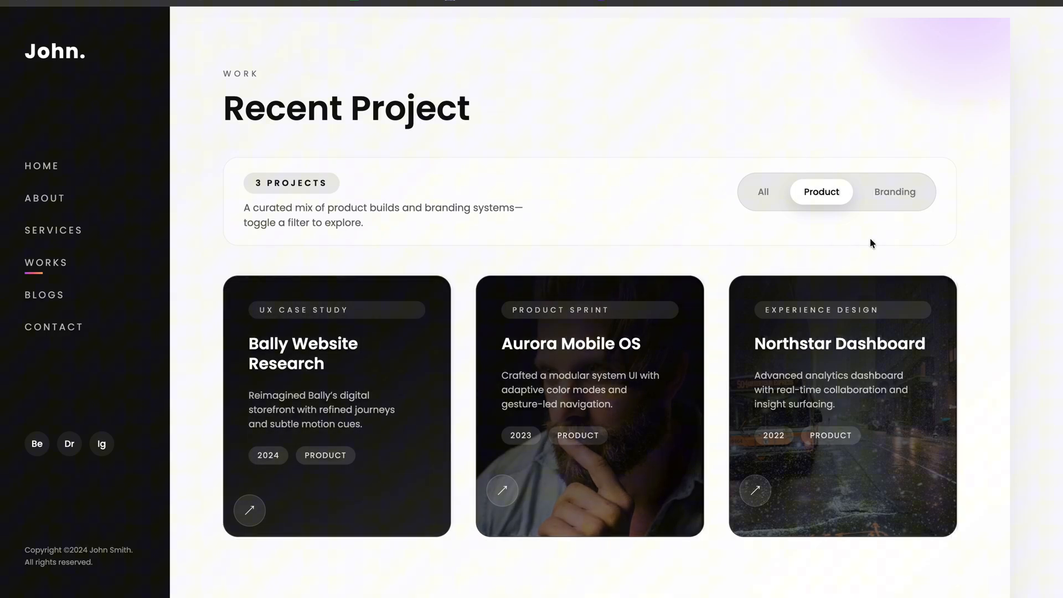
{"action": "scroll", "scroll_direction": "down", "scroll_amount": 3}
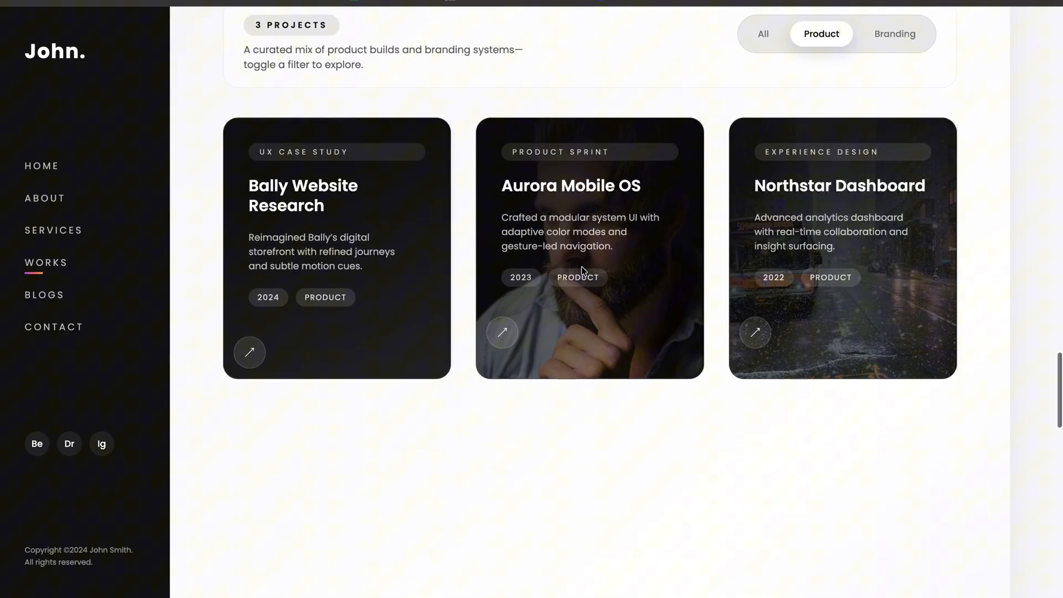
{"action": "scroll", "scroll_direction": "down", "scroll_amount": 3}
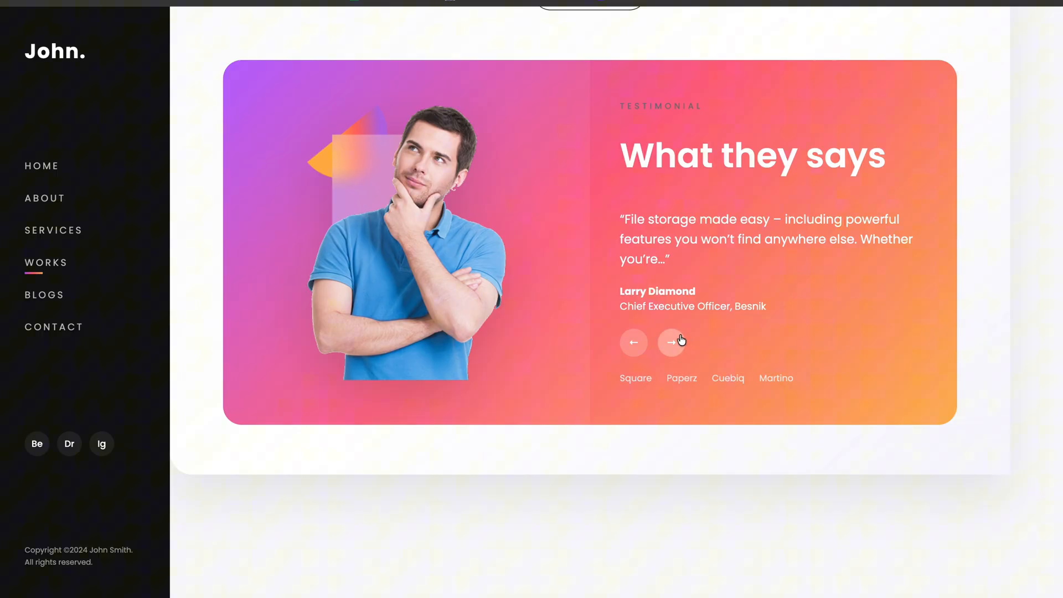
{"action": "scroll", "scroll_direction": "down", "scroll_amount": 3}
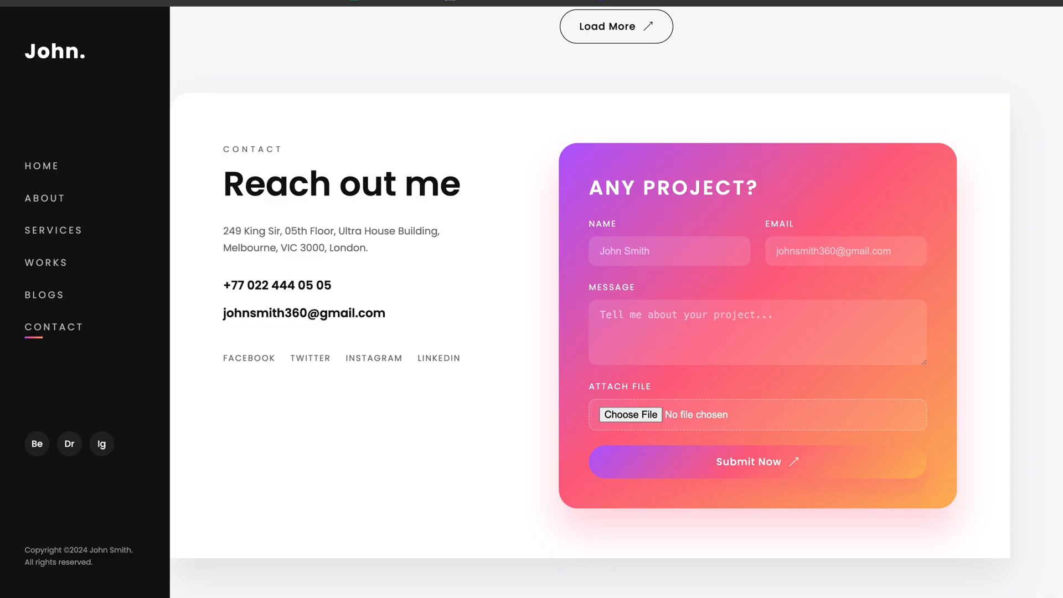
{"action": "left_click", "coordinate": [41, 166]}
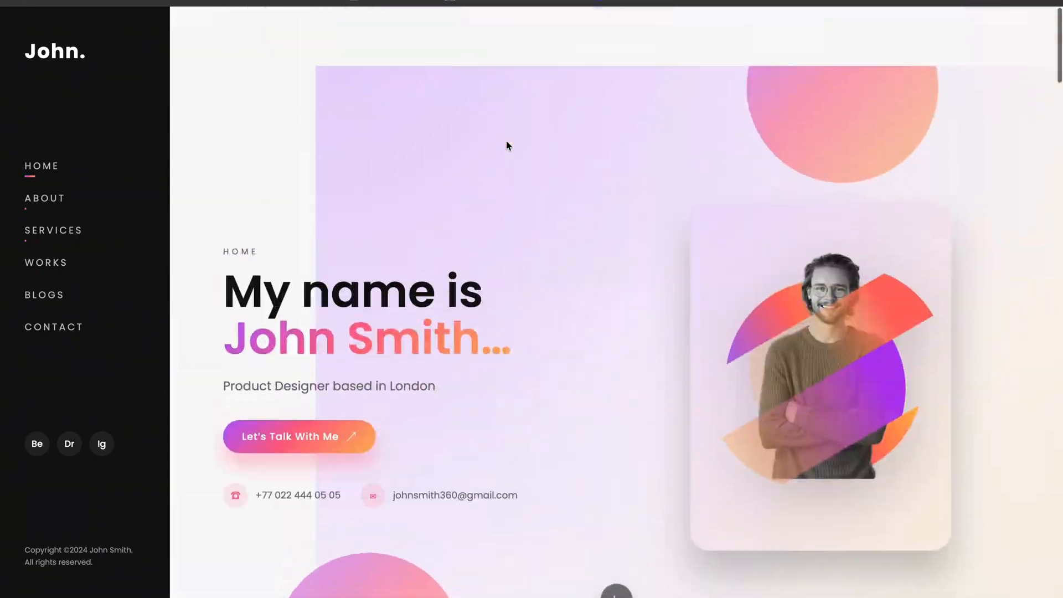
{"action": "scroll", "scroll_direction": "down", "scroll_amount": 3}
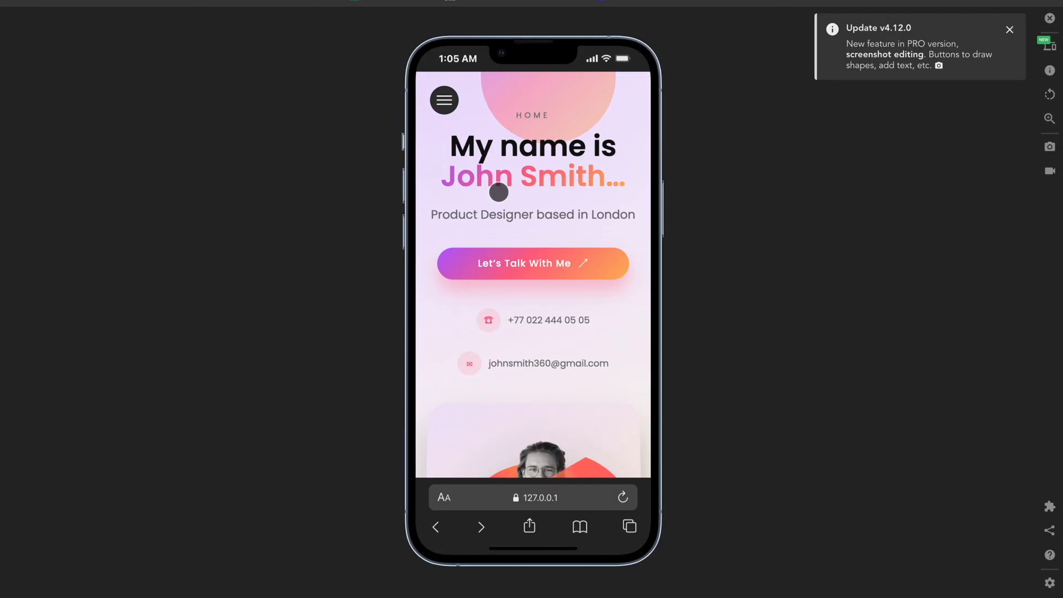
Scroll the iPhone 13 PRO preview, then open and close the hamburger navigation menu.
{"action": "scroll", "scroll_direction": "down", "scroll_amount": 3}
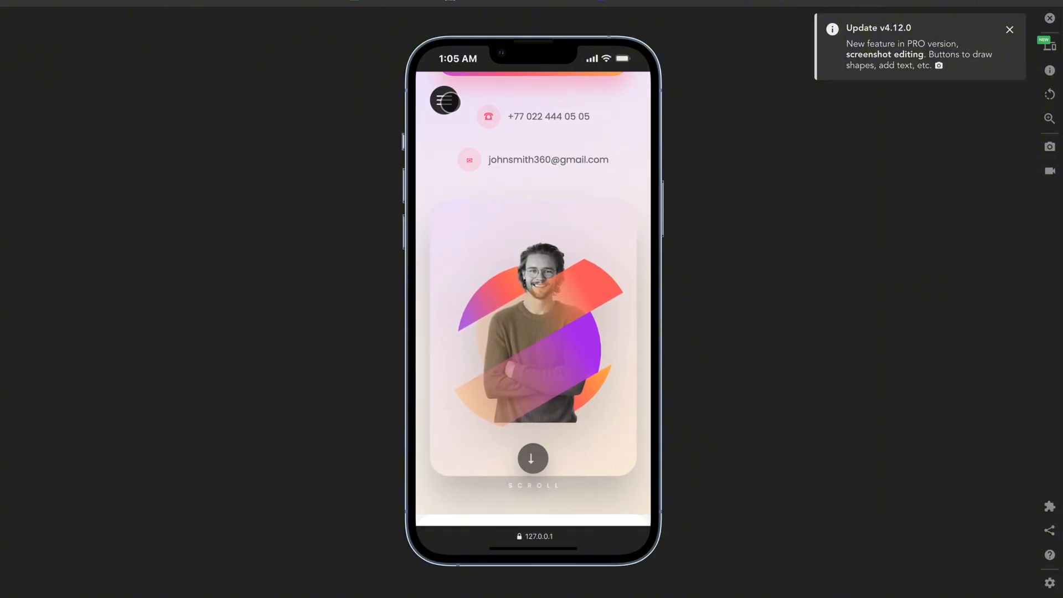
{"action": "left_click", "coordinate": [444, 100]}
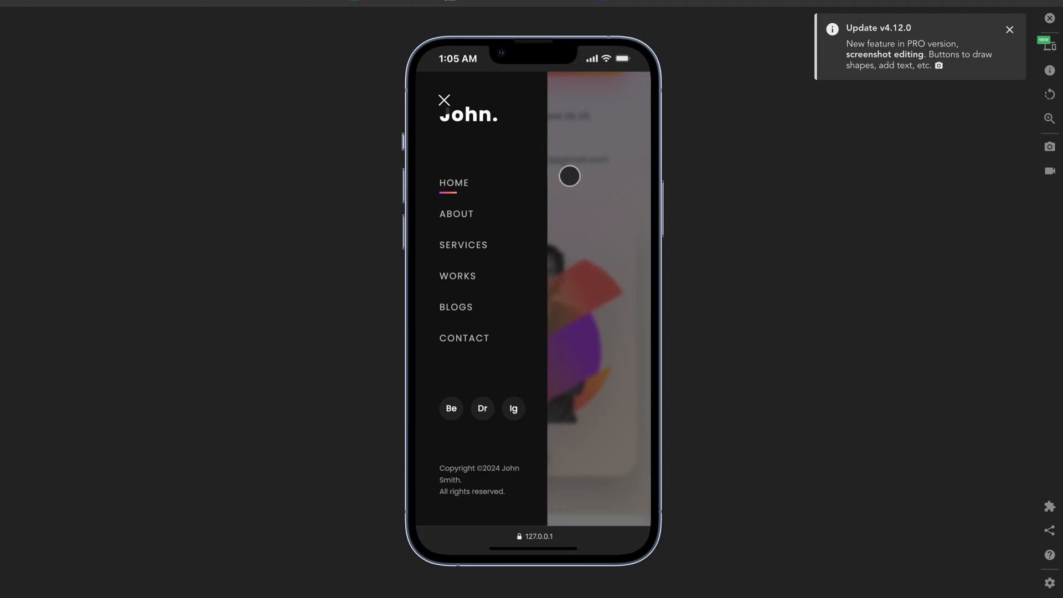
{"action": "left_click", "coordinate": [444, 100]}
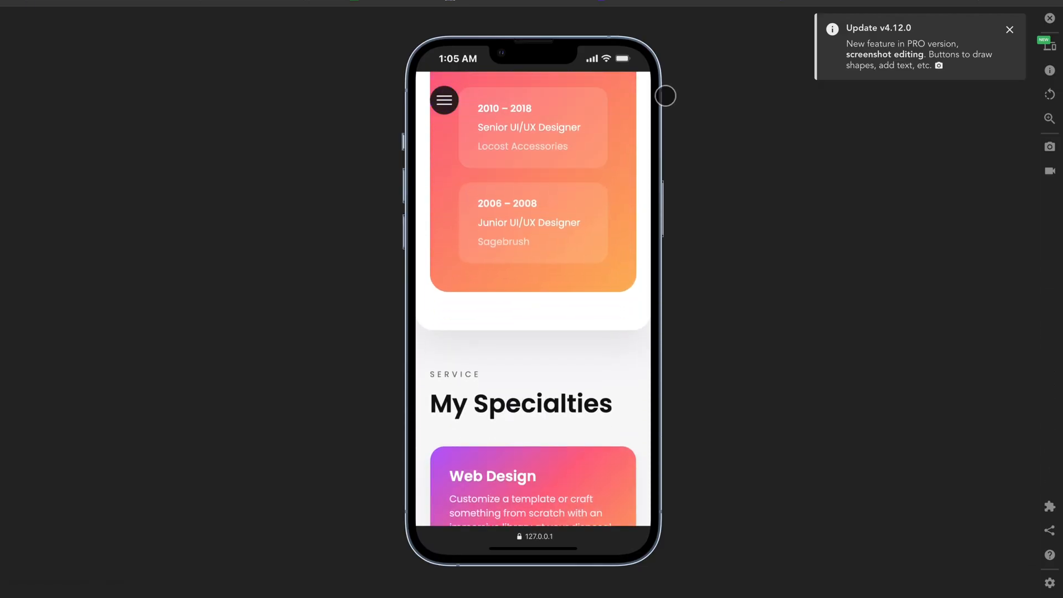
{"action": "mouse_move", "coordinate": [737, 181]}
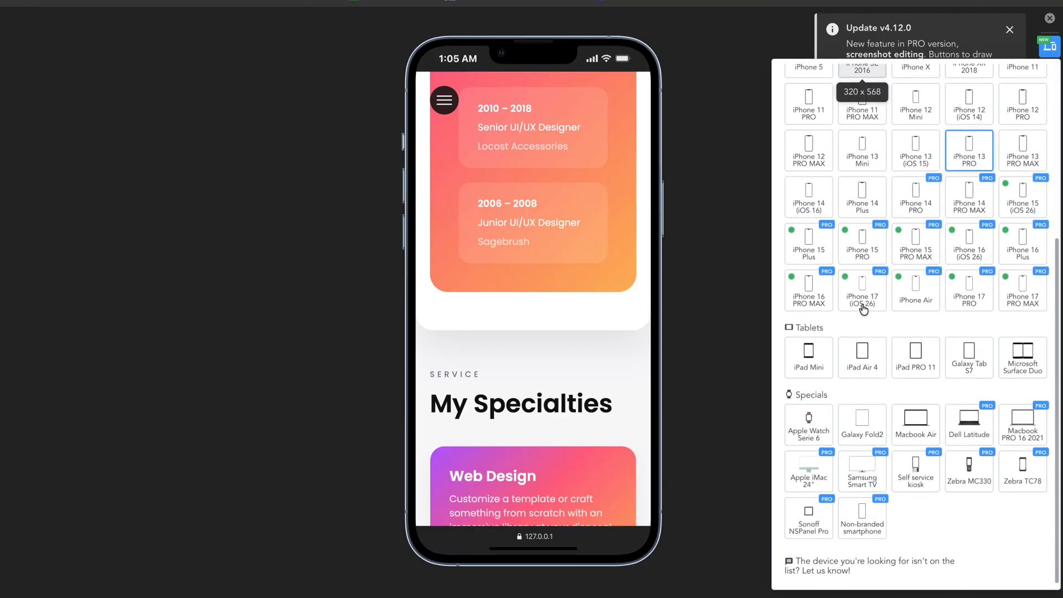
{"action": "mouse_move", "coordinate": [863, 425]}
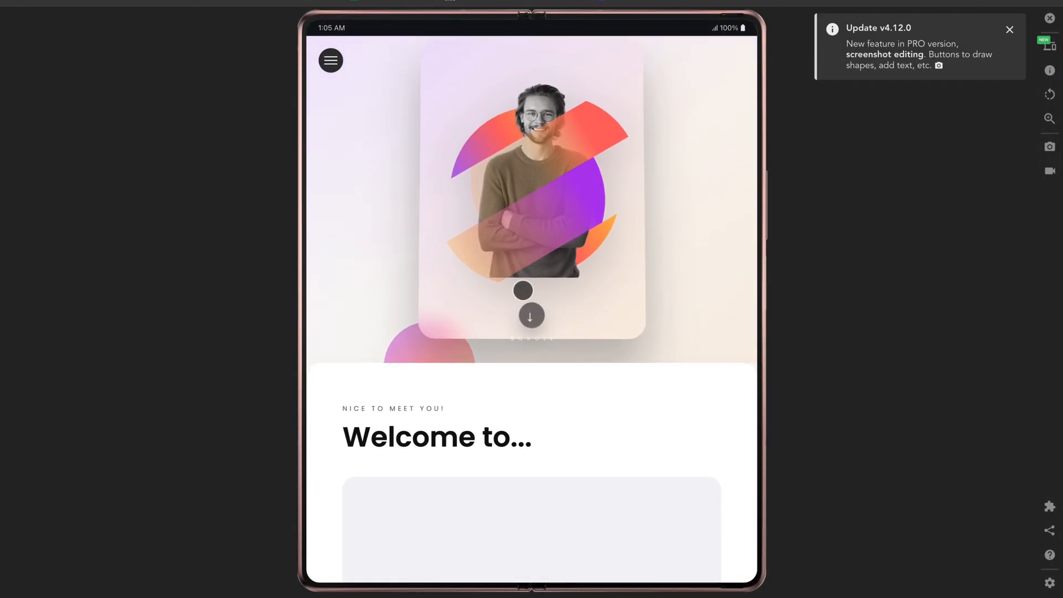
Scroll the foldable preview through My Specialties, then close the simulator for desktop layout.
{"action": "scroll", "scroll_direction": "down", "scroll_amount": 3}
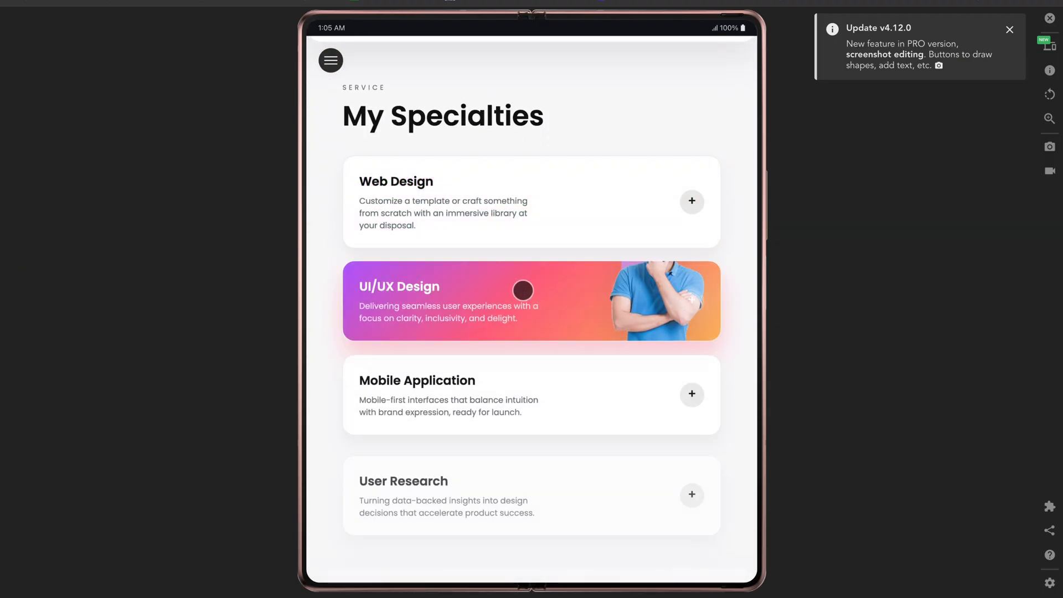
{"action": "scroll", "scroll_direction": "down", "scroll_amount": 3}
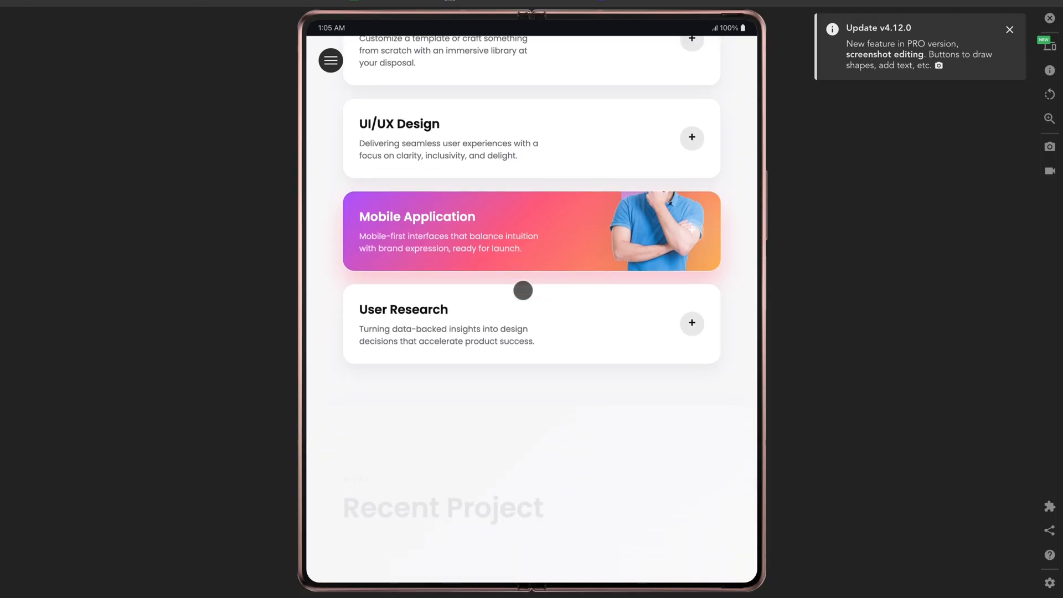
{"action": "scroll", "scroll_direction": "down", "scroll_amount": 3}
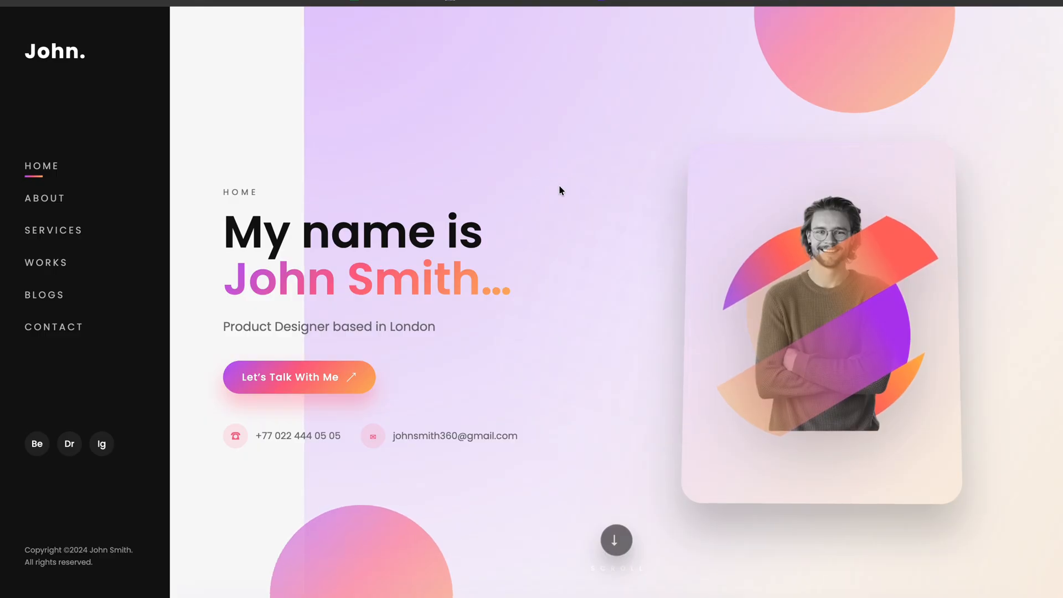
{"action": "left_click", "coordinate": [45, 199]}
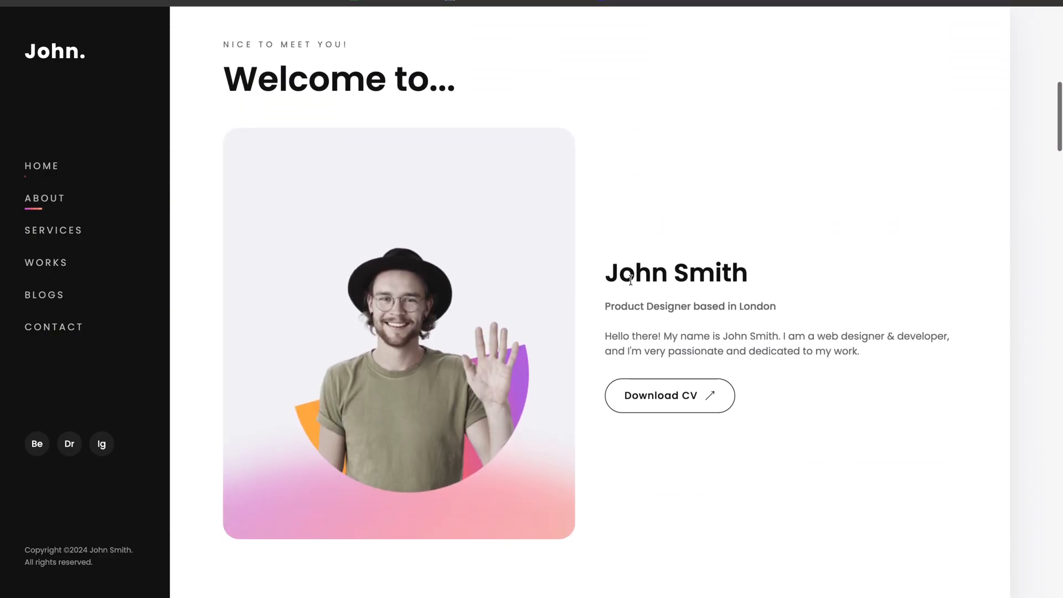